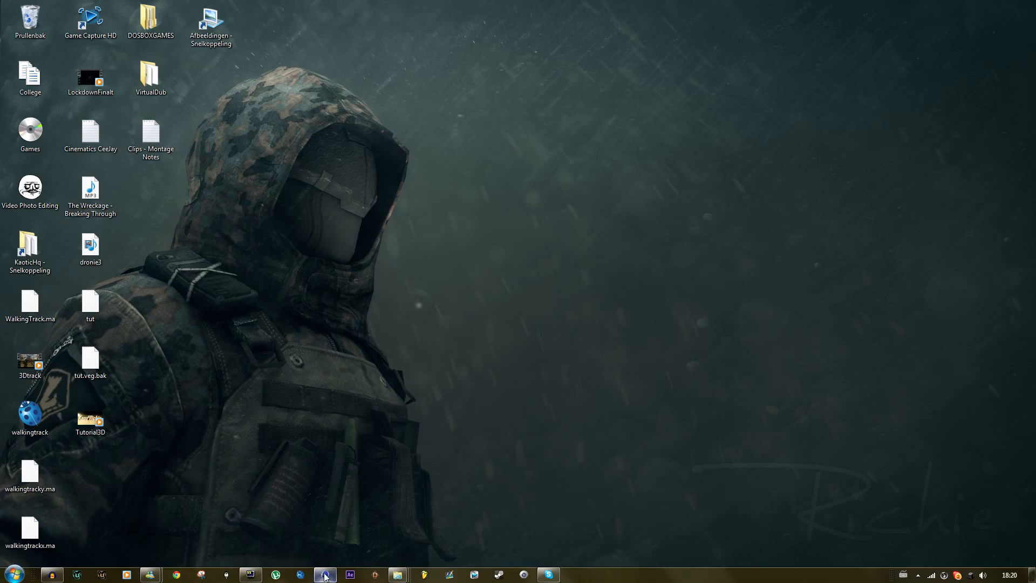
Step: Bring the Thrashball Drone.c4d scene in Cinema 4D to the front from the taskbar
{"action": "left_click", "coordinate": [324, 574]}
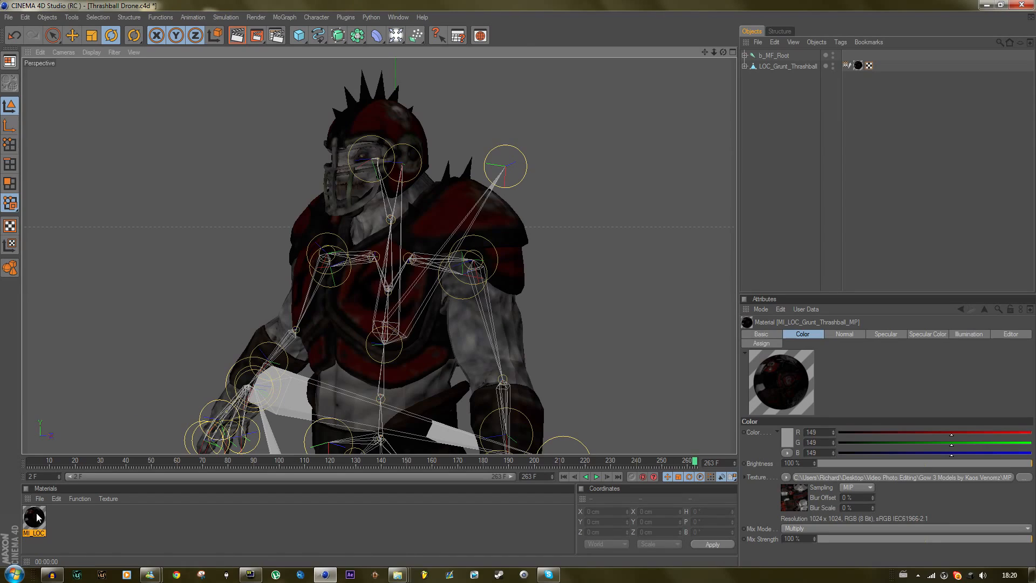
Step: Edit the MI_LOC drone material and browse the Grunt normal and specular .tga maps
{"action": "double_click", "coordinate": [33, 518]}
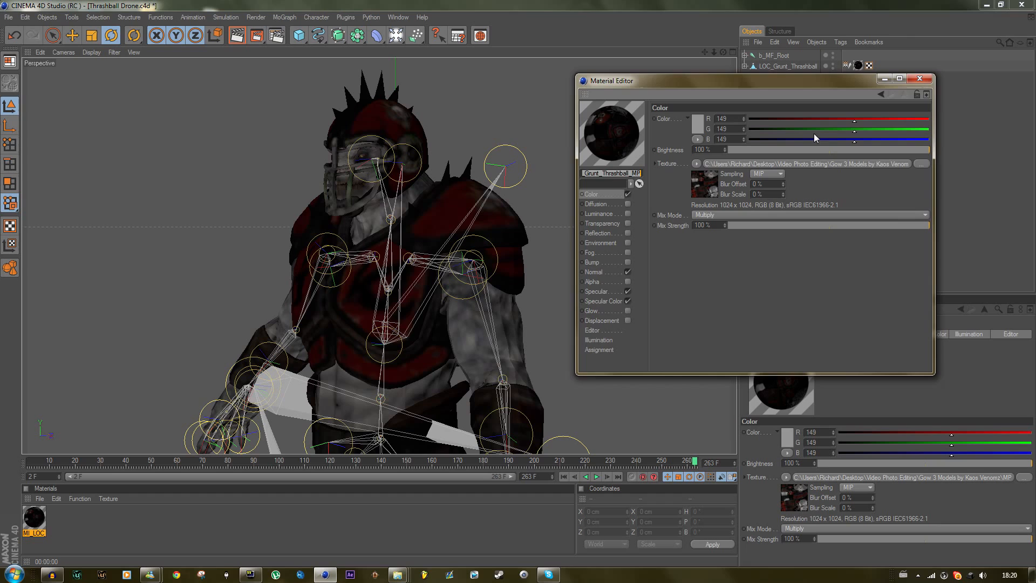
{"action": "left_click", "coordinate": [920, 164]}
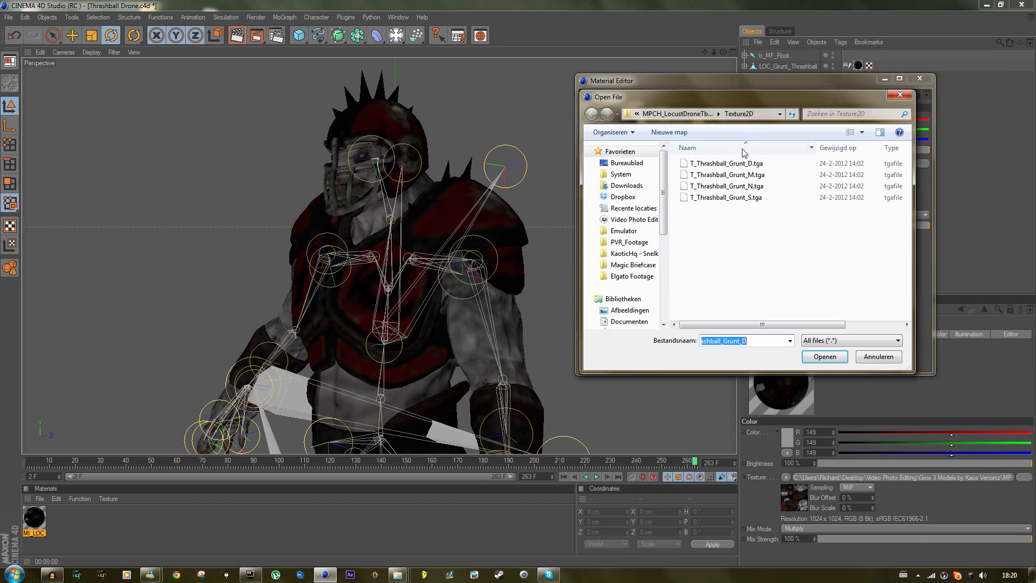
{"action": "left_click", "coordinate": [724, 186]}
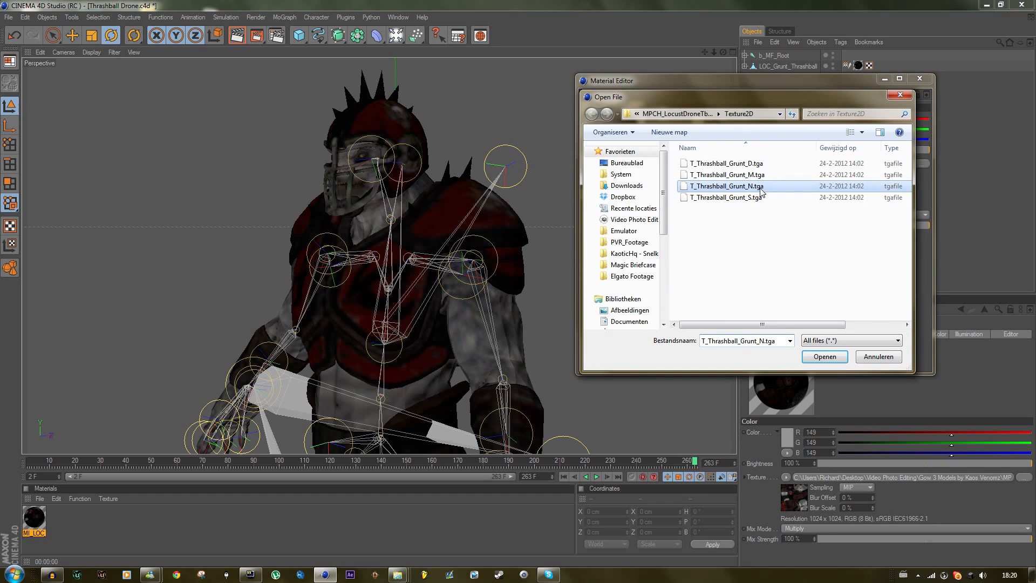
{"action": "left_click", "coordinate": [727, 197]}
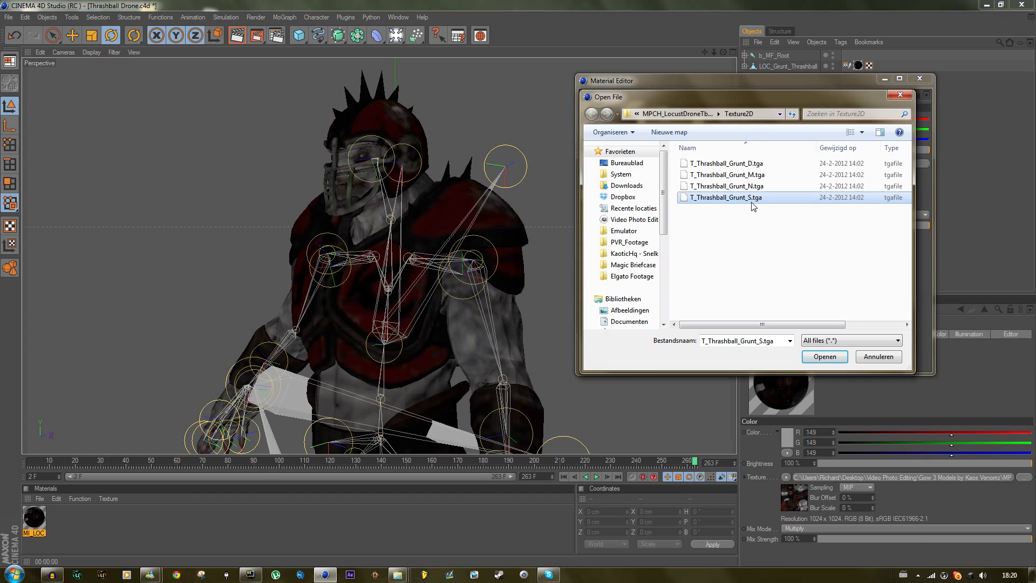
{"action": "mouse_move", "coordinate": [757, 193]}
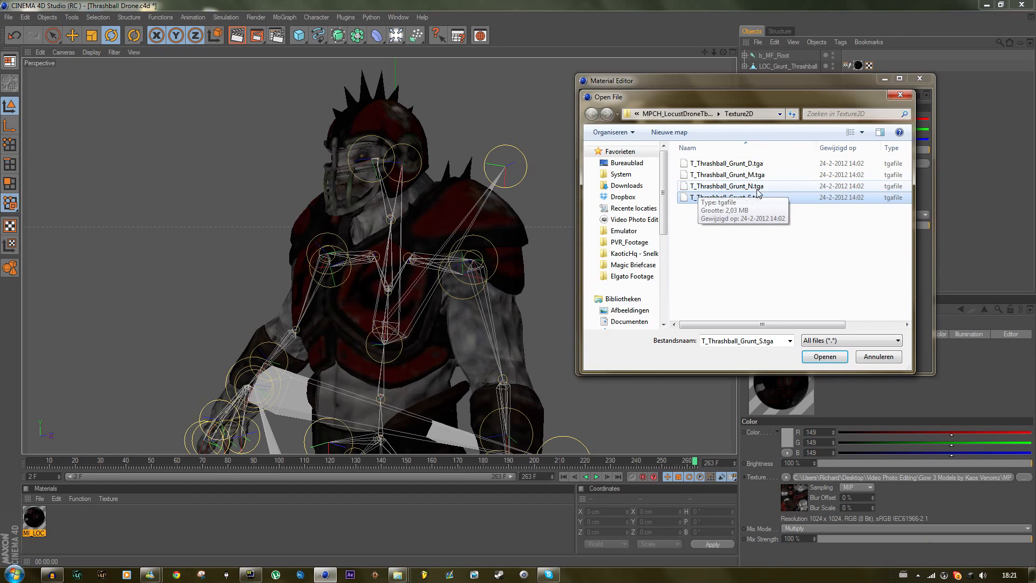
{"action": "mouse_move", "coordinate": [755, 103]}
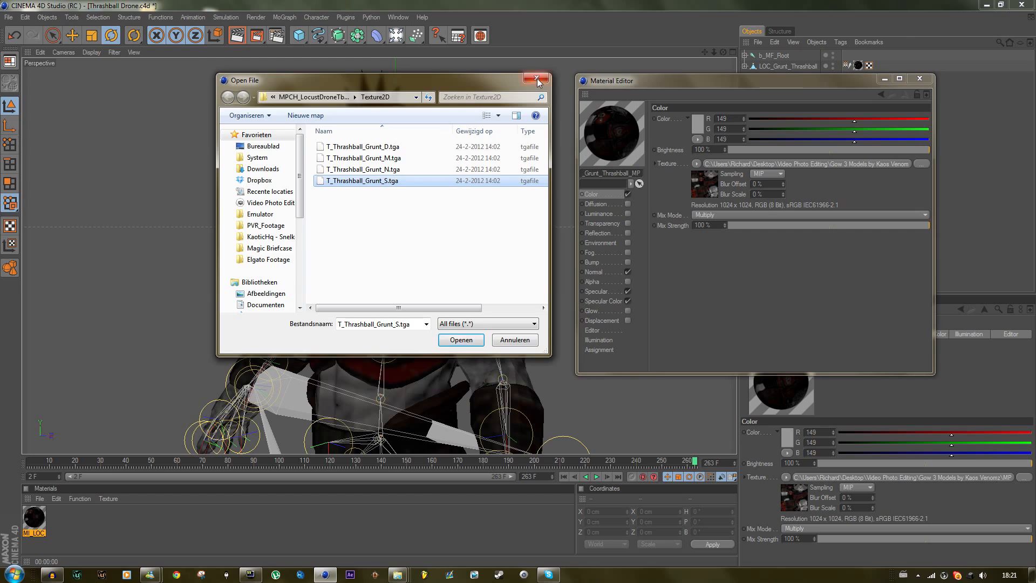
Step: Cancel the file browser, review the Normal, Specular Color and Reflection channels, and close the editor
{"action": "left_click", "coordinate": [538, 79]}
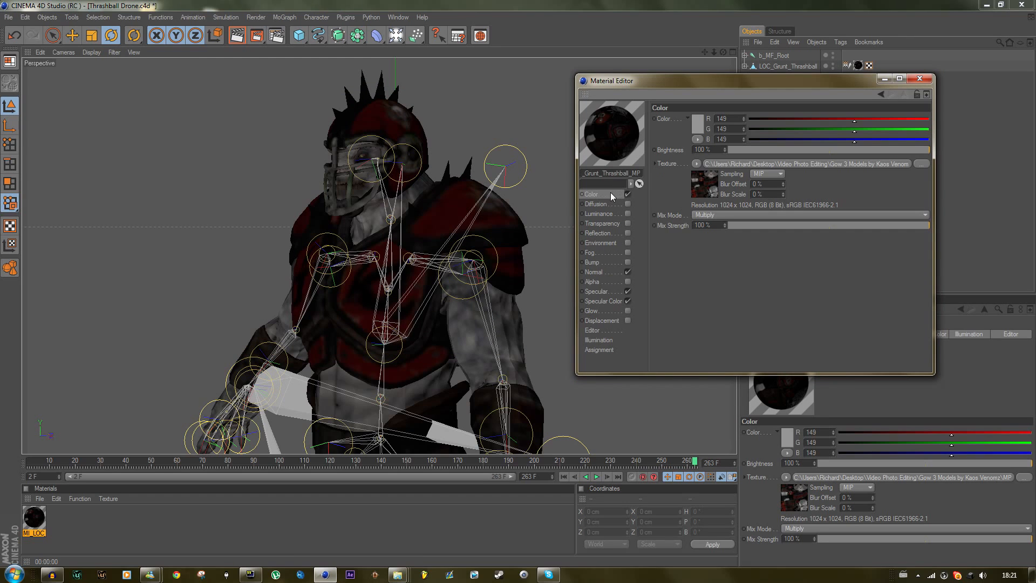
{"action": "mouse_move", "coordinate": [611, 200]}
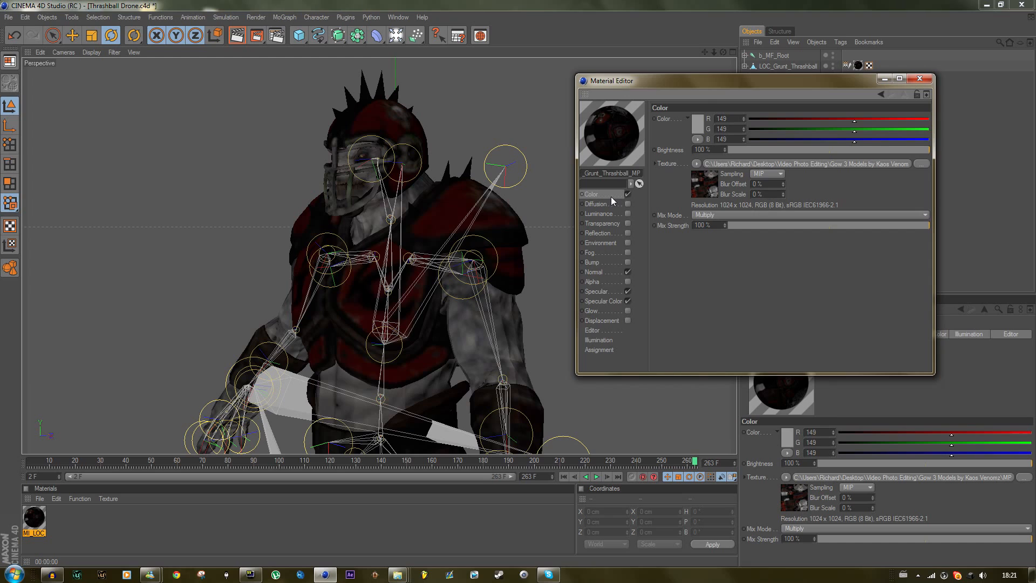
{"action": "mouse_move", "coordinate": [506, 154]}
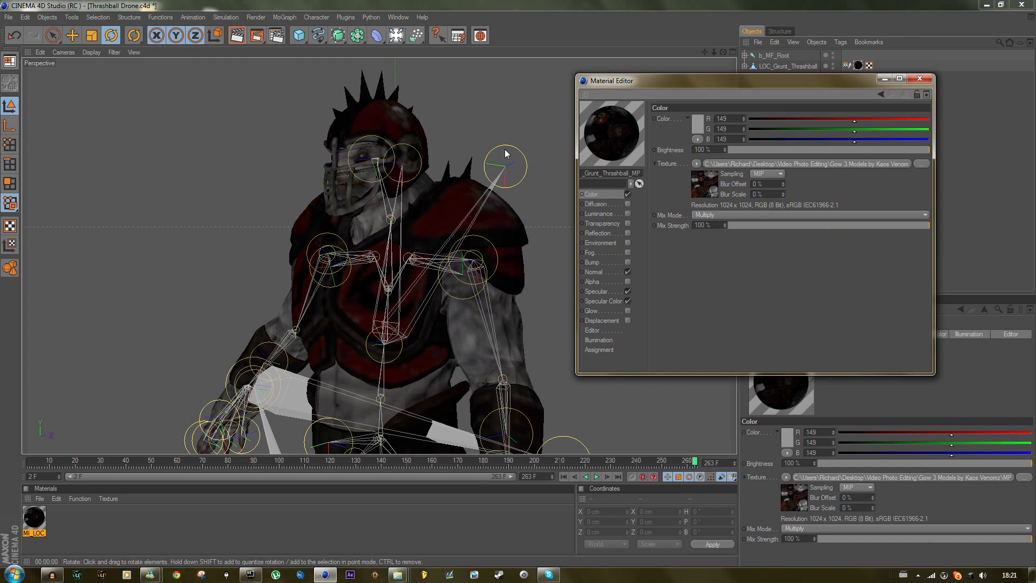
{"action": "mouse_move", "coordinate": [433, 182]}
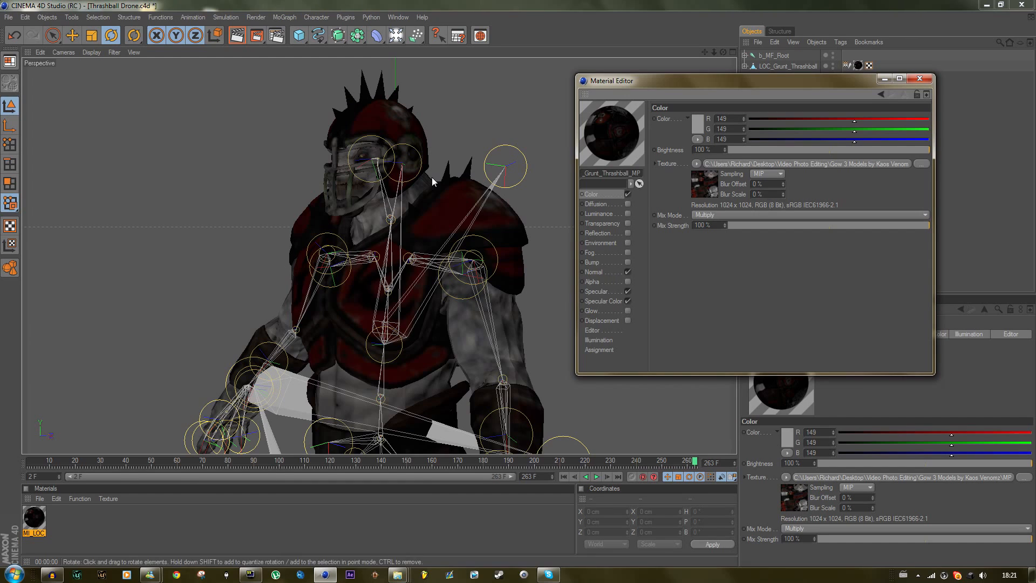
{"action": "left_click", "coordinate": [594, 271]}
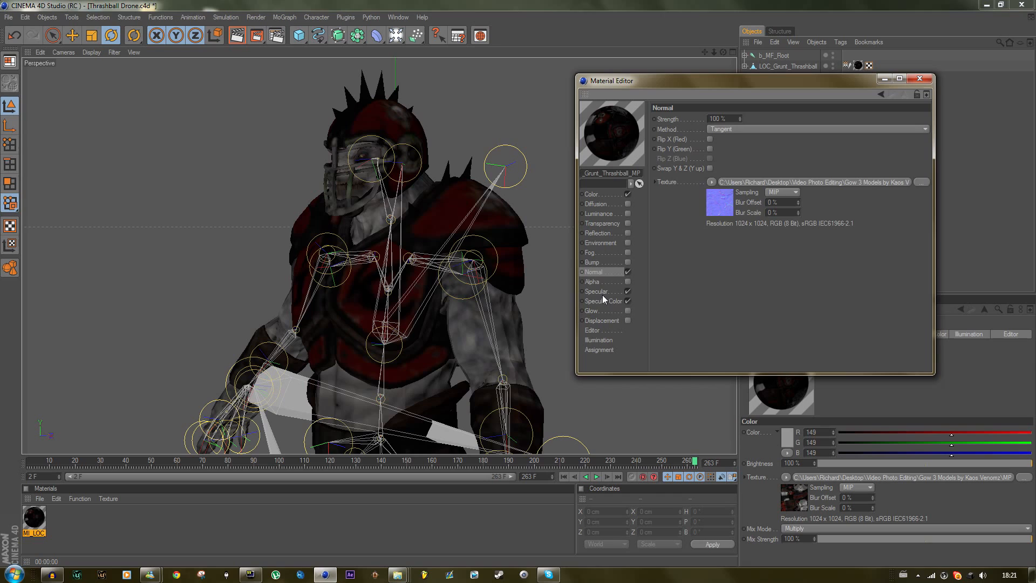
{"action": "left_click", "coordinate": [597, 301]}
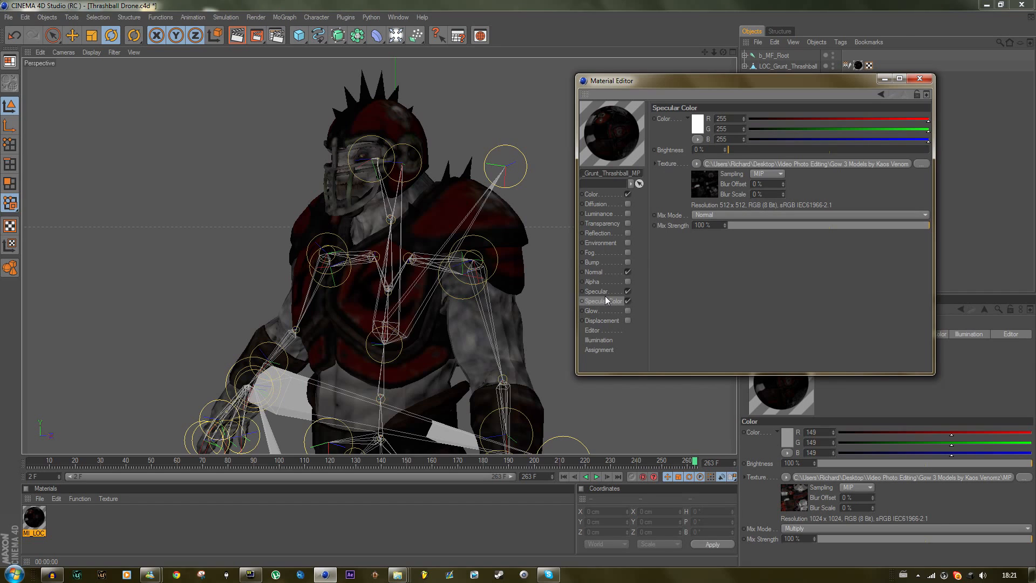
{"action": "left_click", "coordinate": [598, 233]}
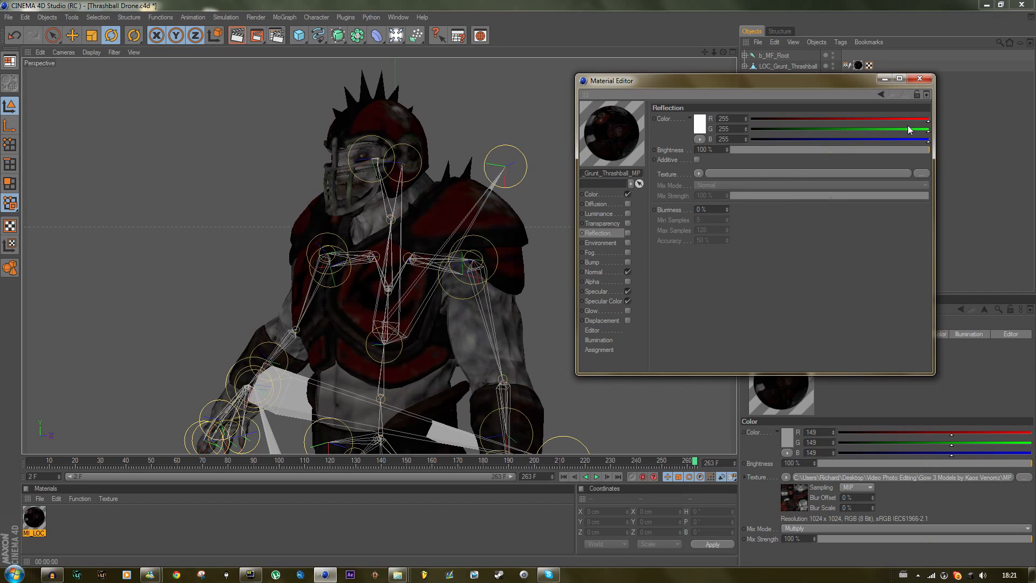
{"action": "left_click", "coordinate": [601, 301]}
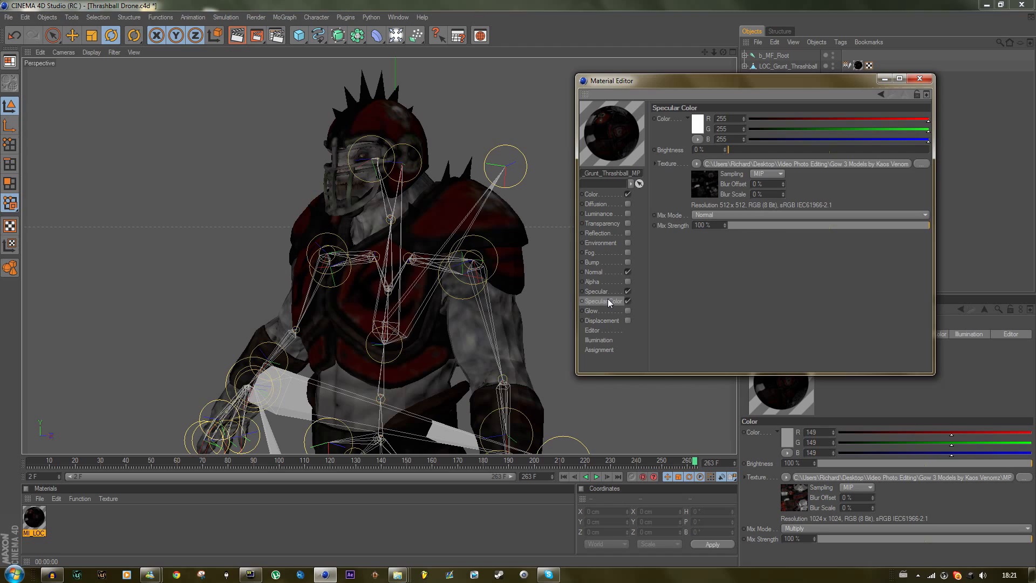
{"action": "left_click", "coordinate": [594, 271]}
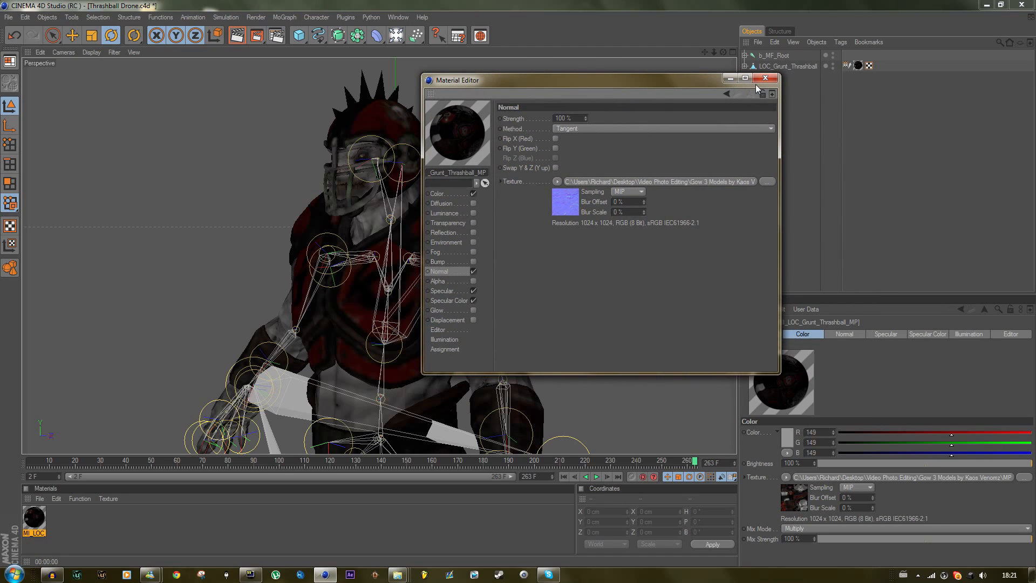
{"action": "left_click", "coordinate": [766, 79]}
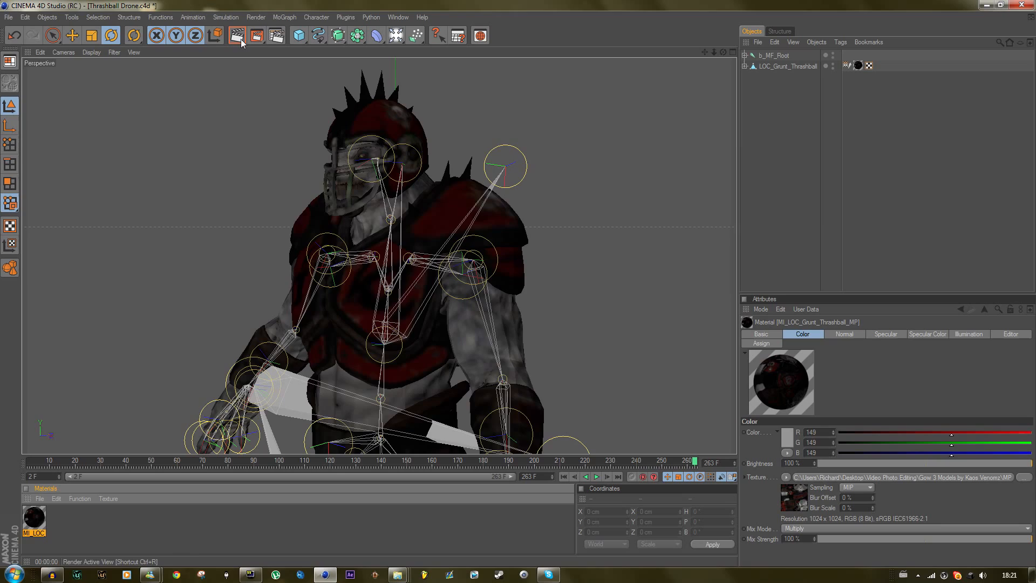
{"action": "left_click", "coordinate": [237, 35]}
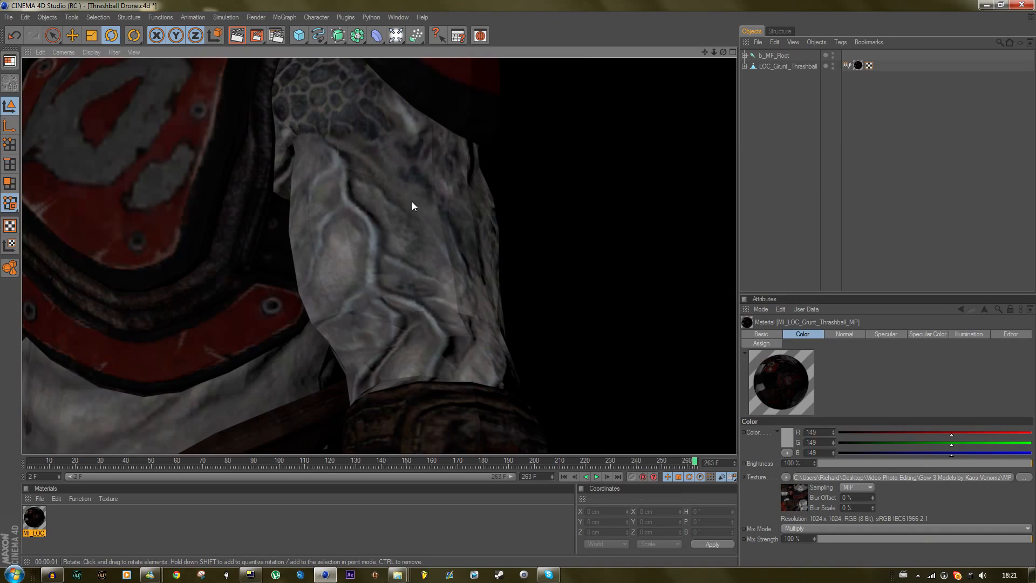
{"action": "mouse_move", "coordinate": [429, 224]}
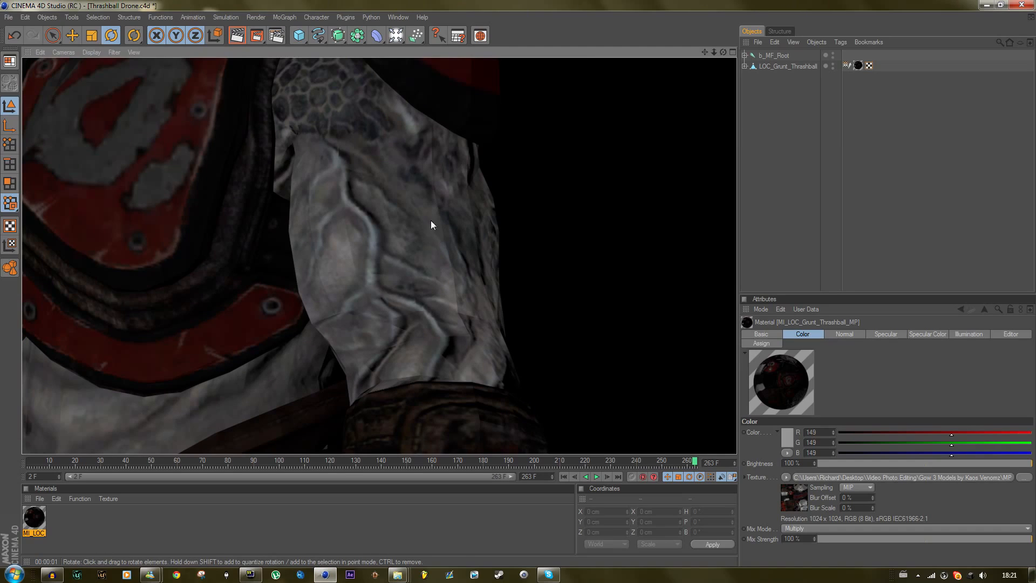
{"action": "mouse_move", "coordinate": [464, 266]}
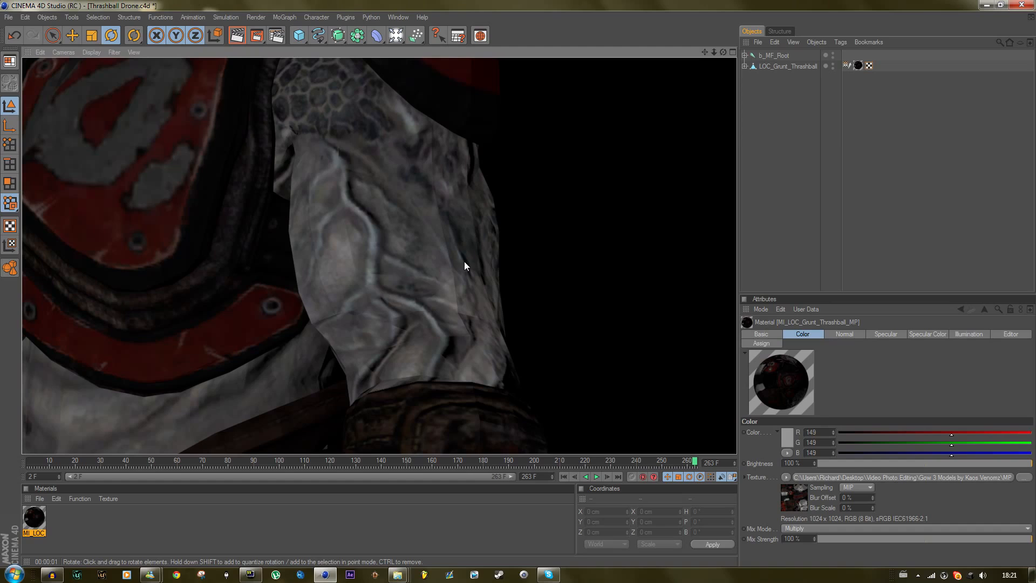
{"action": "mouse_move", "coordinate": [335, 221]}
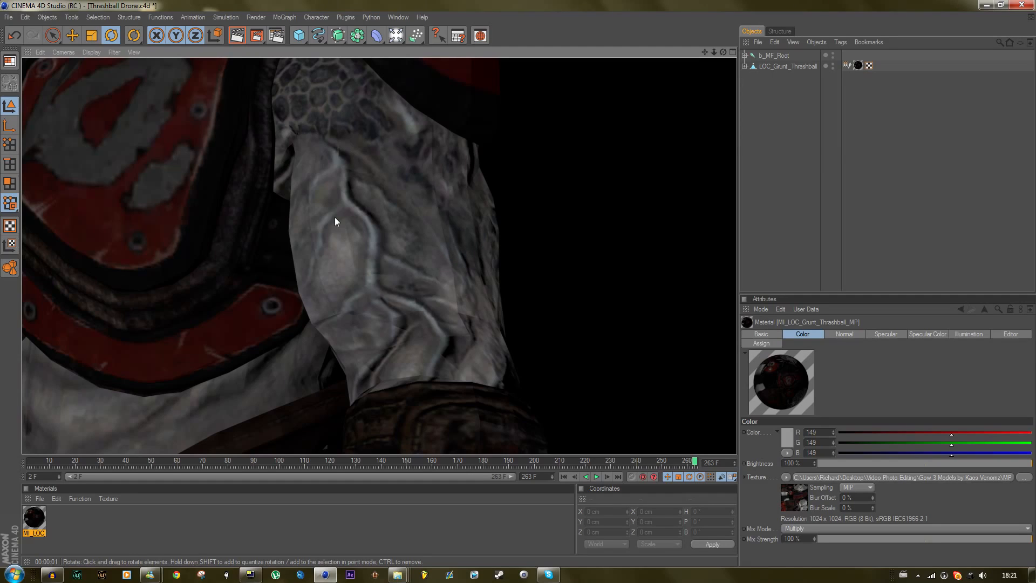
{"action": "mouse_move", "coordinate": [175, 311]}
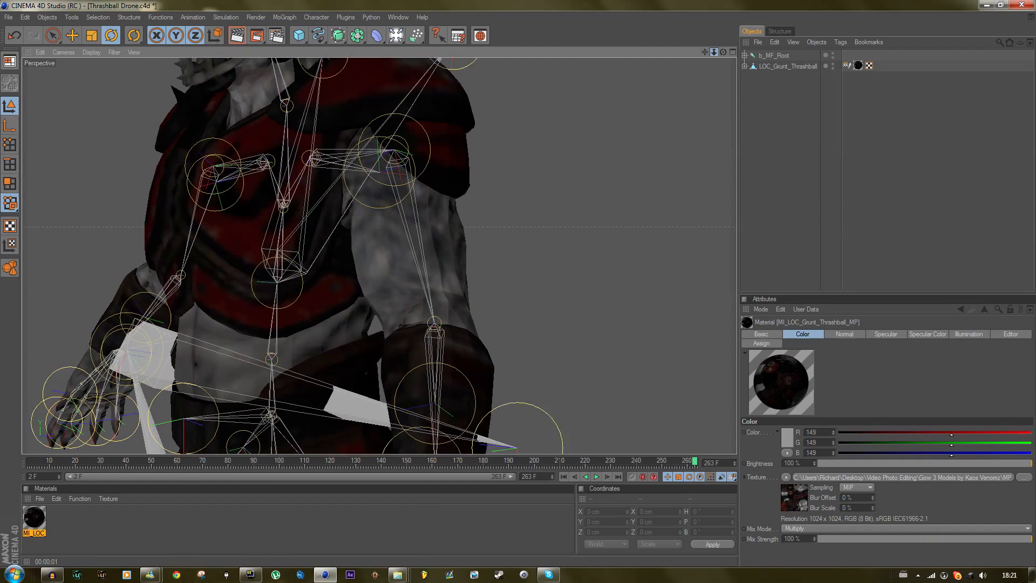
Step: Add a Phong tag to LOC_Grunt_Thrashball with Angle Limit enabled at 80°
{"action": "right_click", "coordinate": [783, 66]}
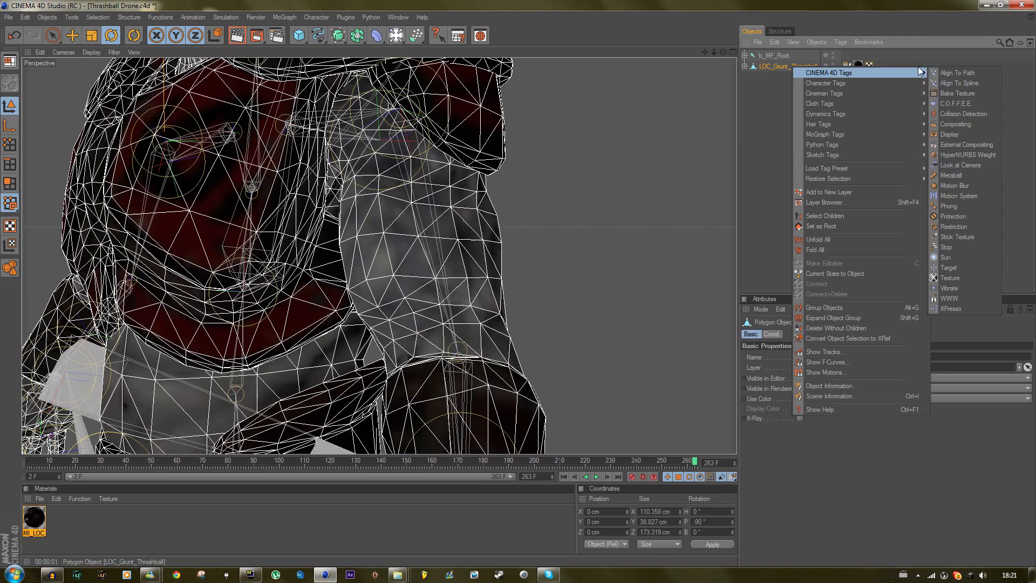
{"action": "left_click", "coordinate": [948, 206]}
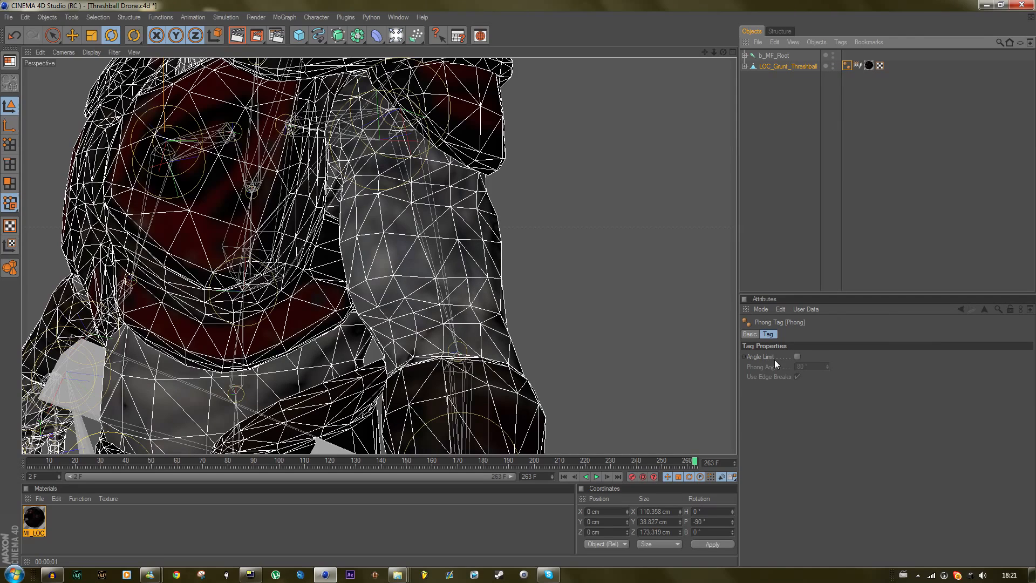
{"action": "left_click", "coordinate": [796, 357]}
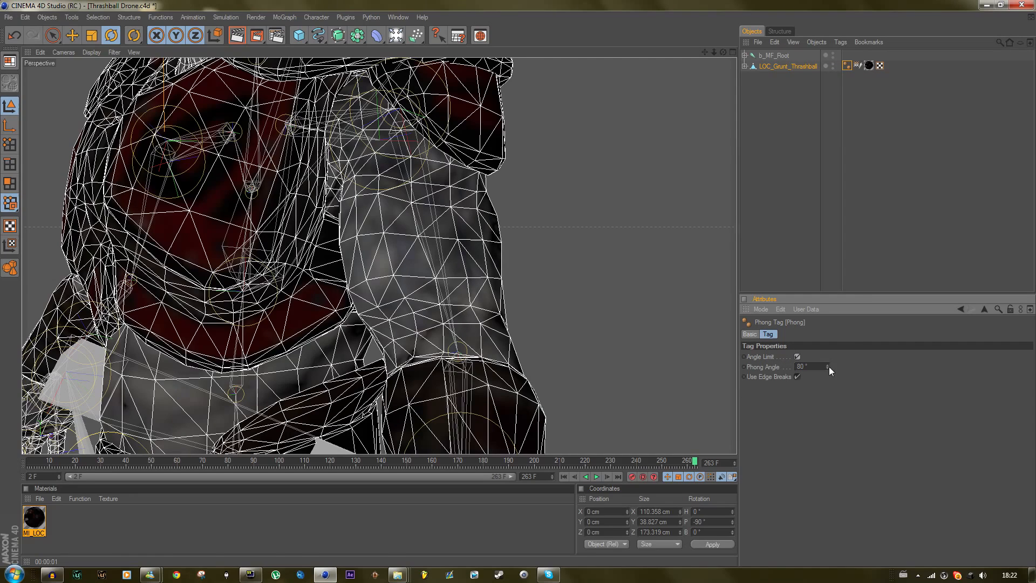
{"action": "mouse_move", "coordinate": [235, 36]}
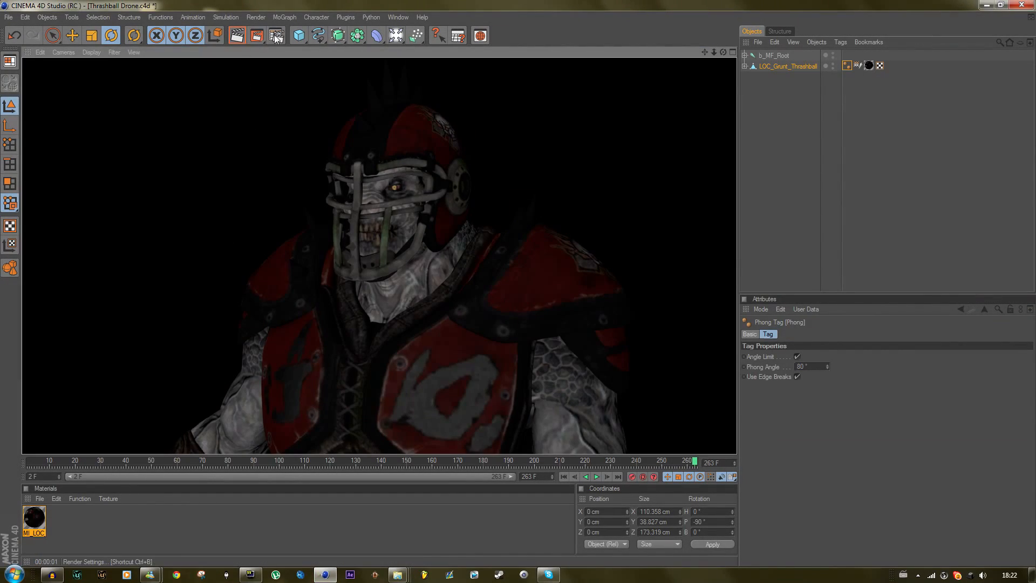
Step: Add an Ambient Occlusion effect in Render Settings and run a test render
{"action": "left_click", "coordinate": [276, 35]}
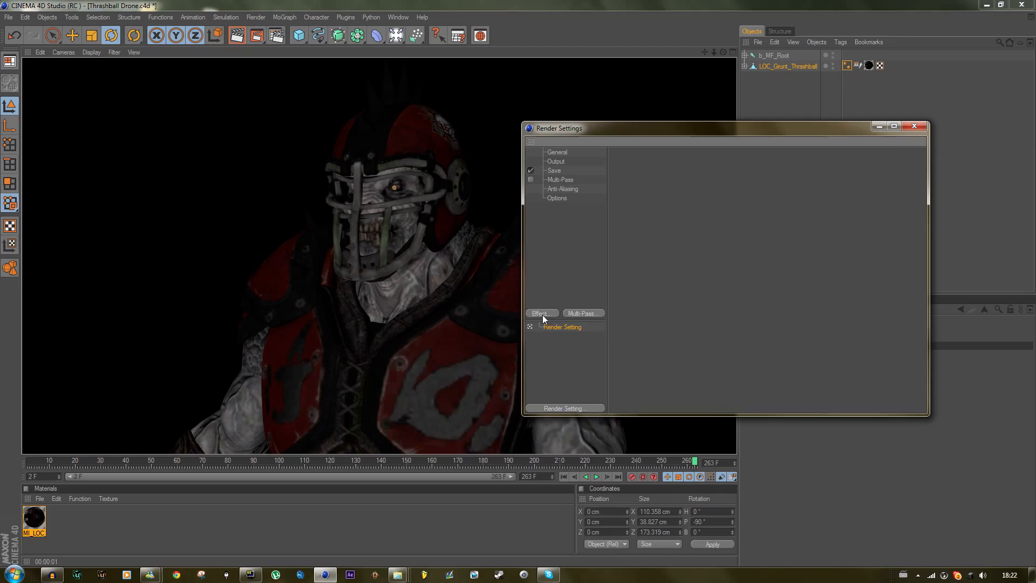
{"action": "left_click", "coordinate": [541, 312]}
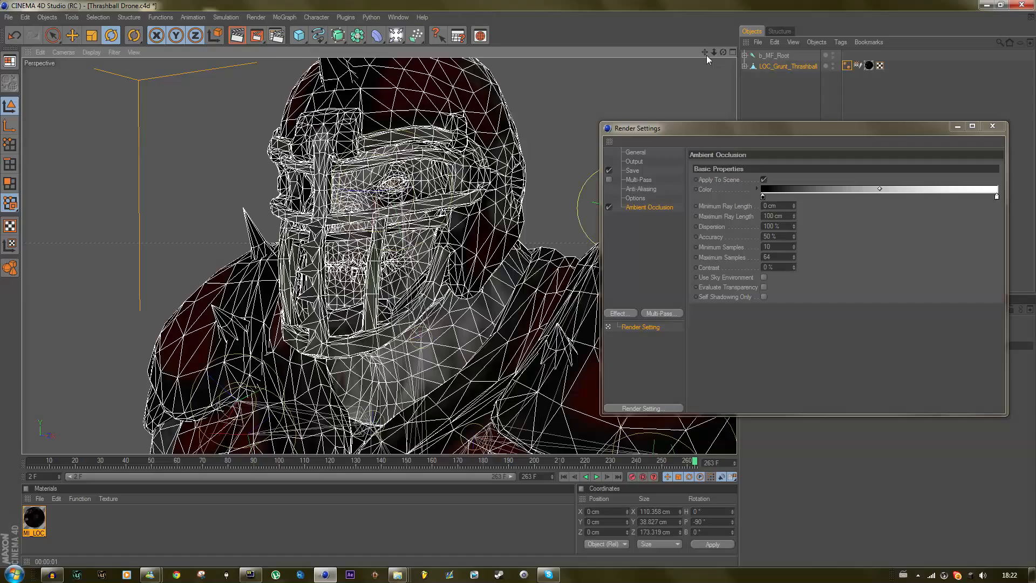
{"action": "left_click", "coordinate": [235, 36]}
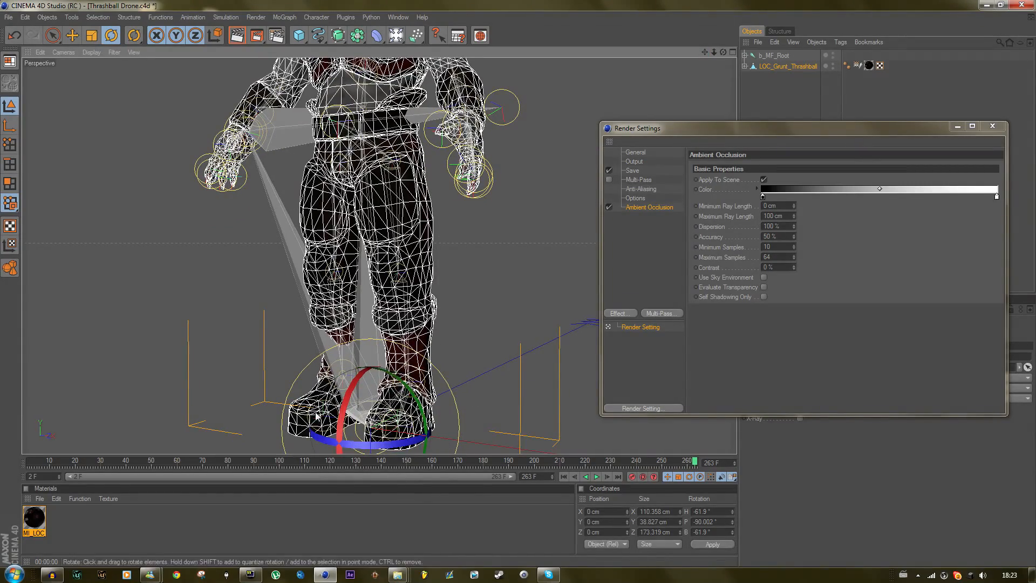
{"action": "mouse_move", "coordinate": [660, 118]}
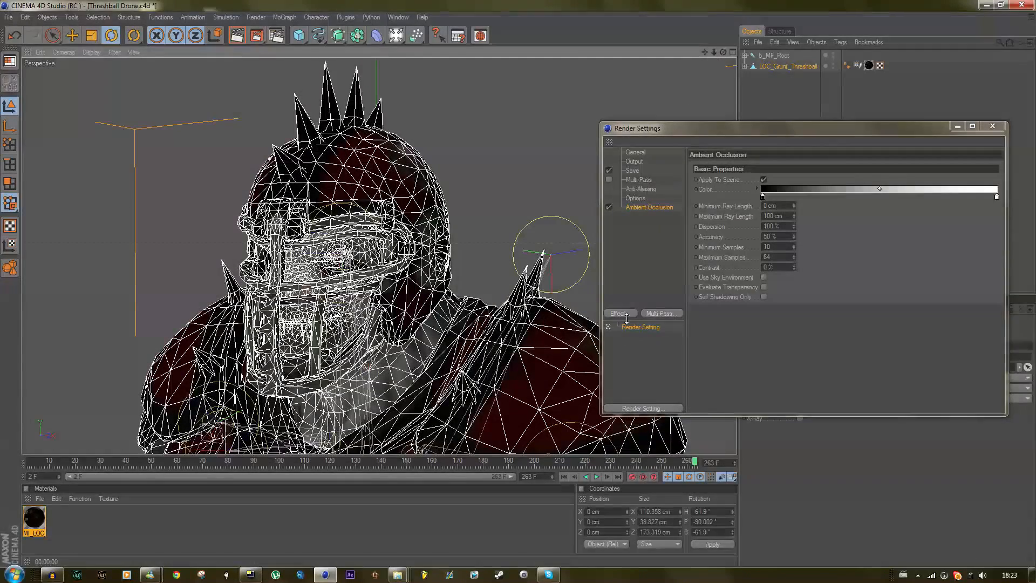
Step: Add Global Illumination with Irradiance Cache stochastic samples and record density set to Low
{"action": "left_click", "coordinate": [618, 313]}
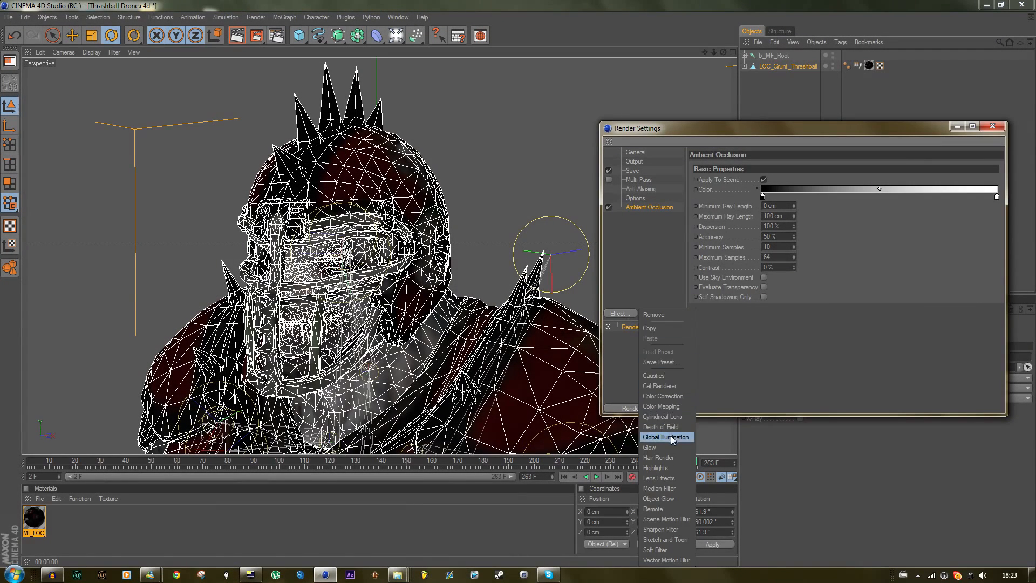
{"action": "left_click", "coordinate": [666, 436]}
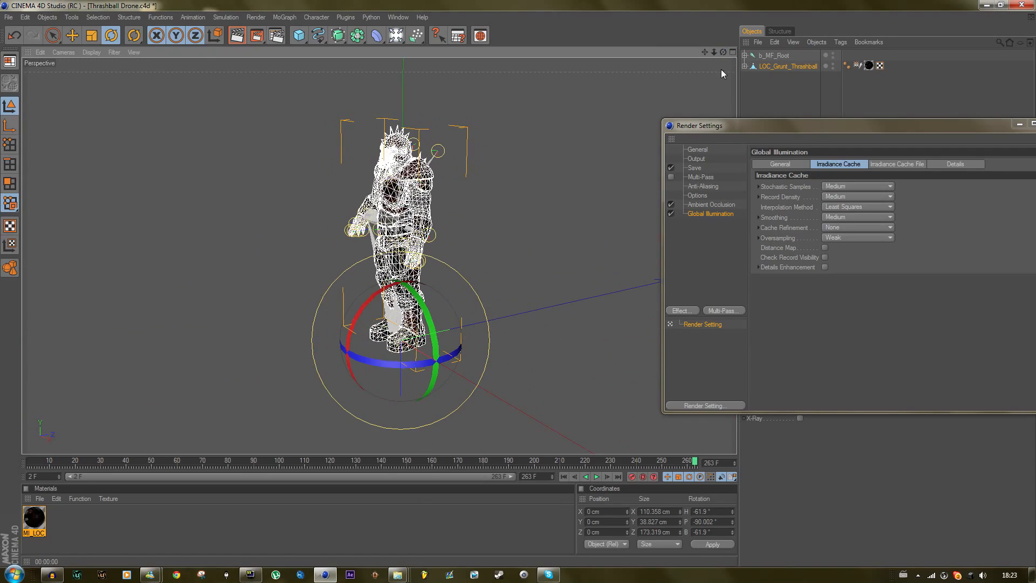
{"action": "left_click", "coordinate": [856, 186]}
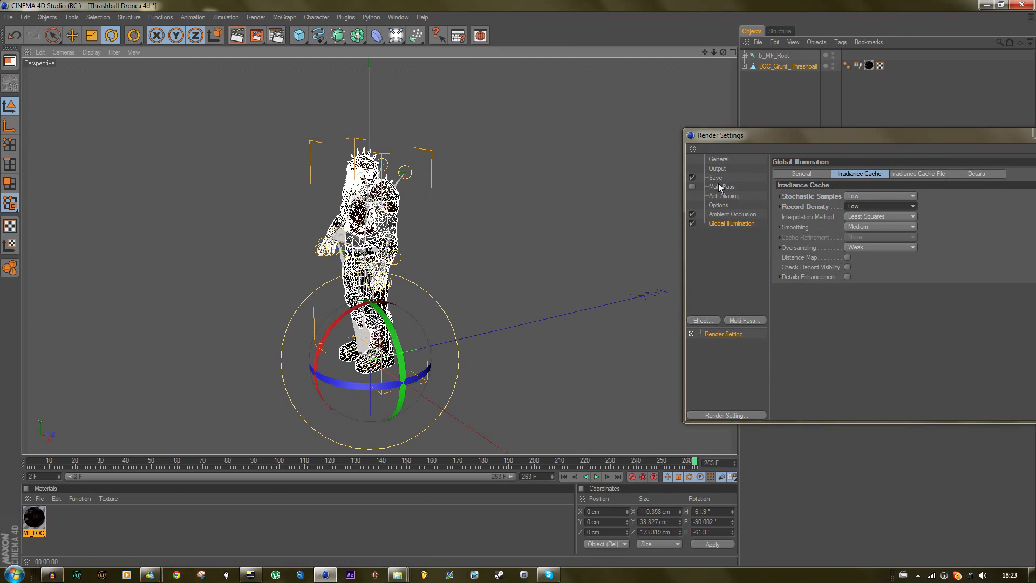
Step: Set render output to QuickTime Movie with Alpha Channel and Straight Alpha, then close Render Settings
{"action": "left_click", "coordinate": [714, 177]}
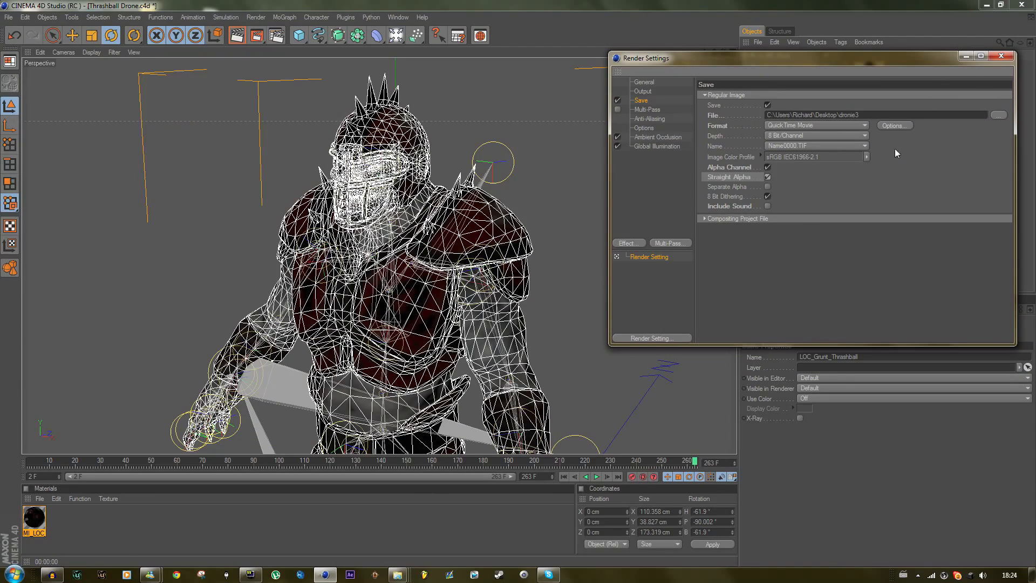
{"action": "left_click", "coordinate": [1001, 56]}
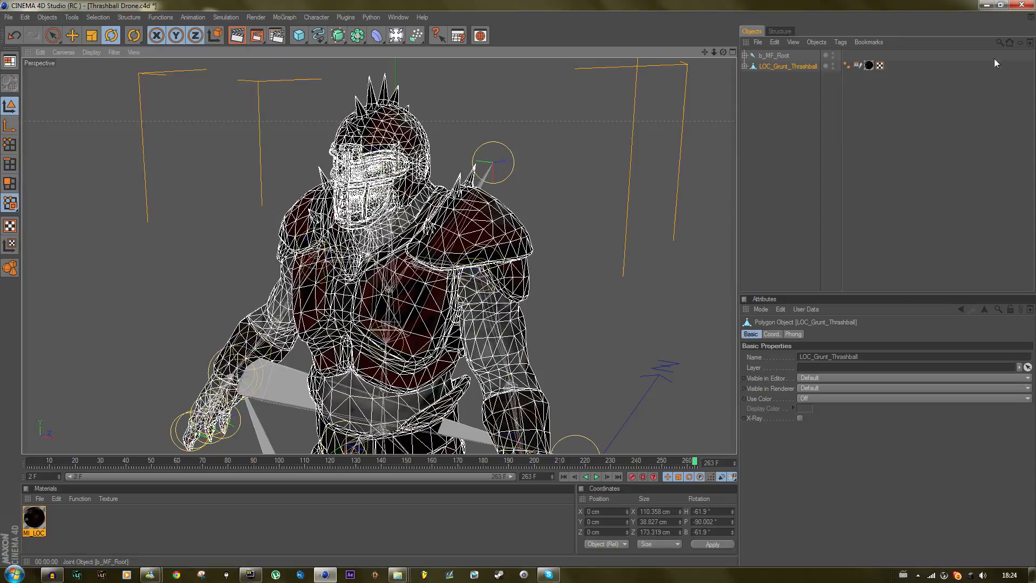